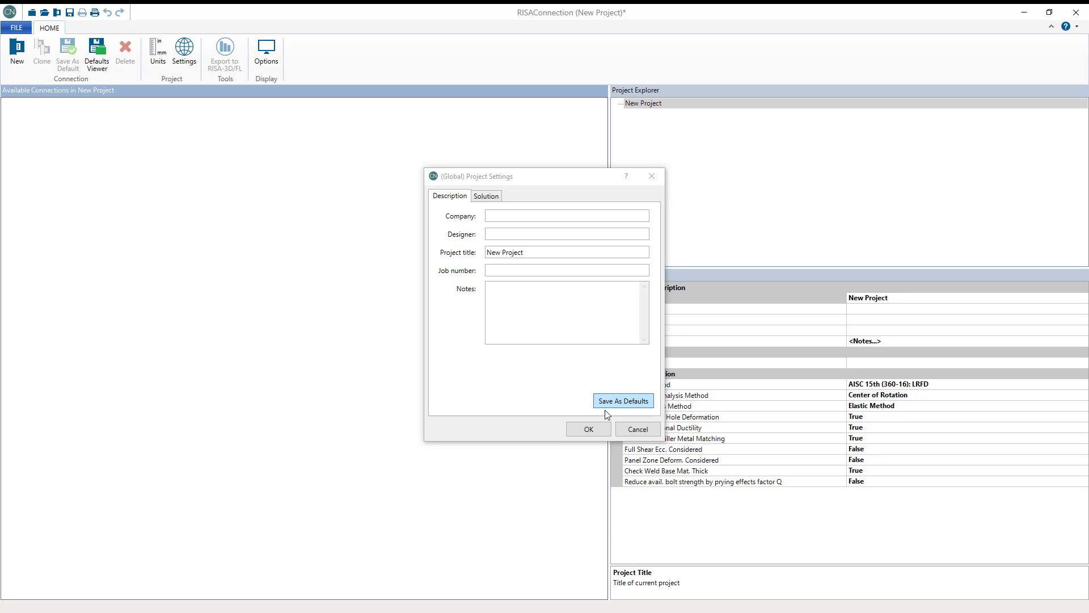
Step: Accept the default global project settings, leaving the empty new project
{"action": "left_click", "coordinate": [587, 429]}
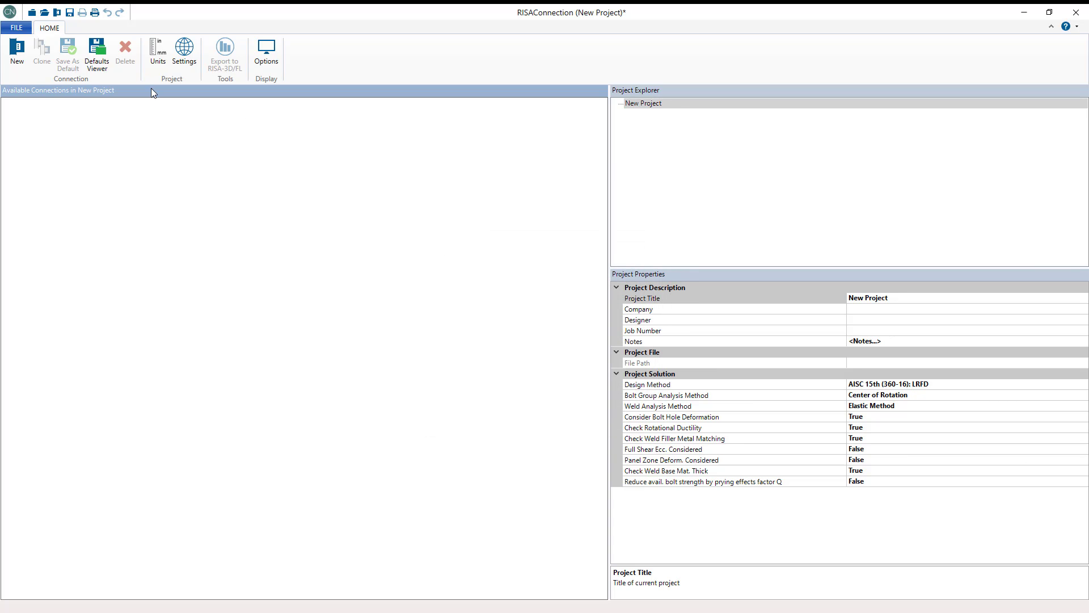
Step: Start a new connection and choose Moment > Beam/Column > Cont. Beam over Column
{"action": "left_click", "coordinate": [15, 53]}
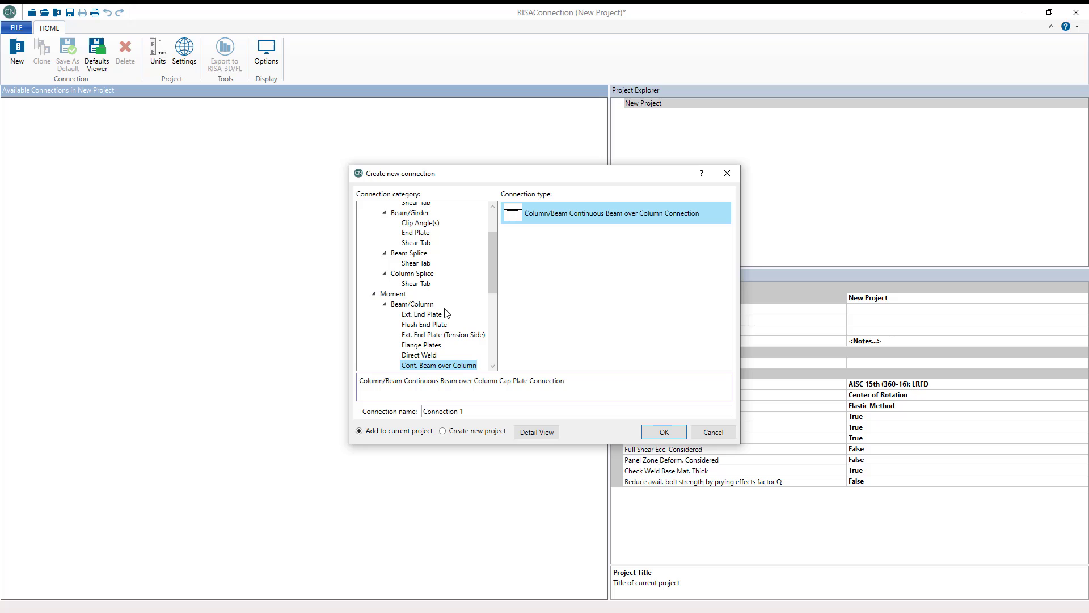
{"action": "left_click", "coordinate": [391, 292]}
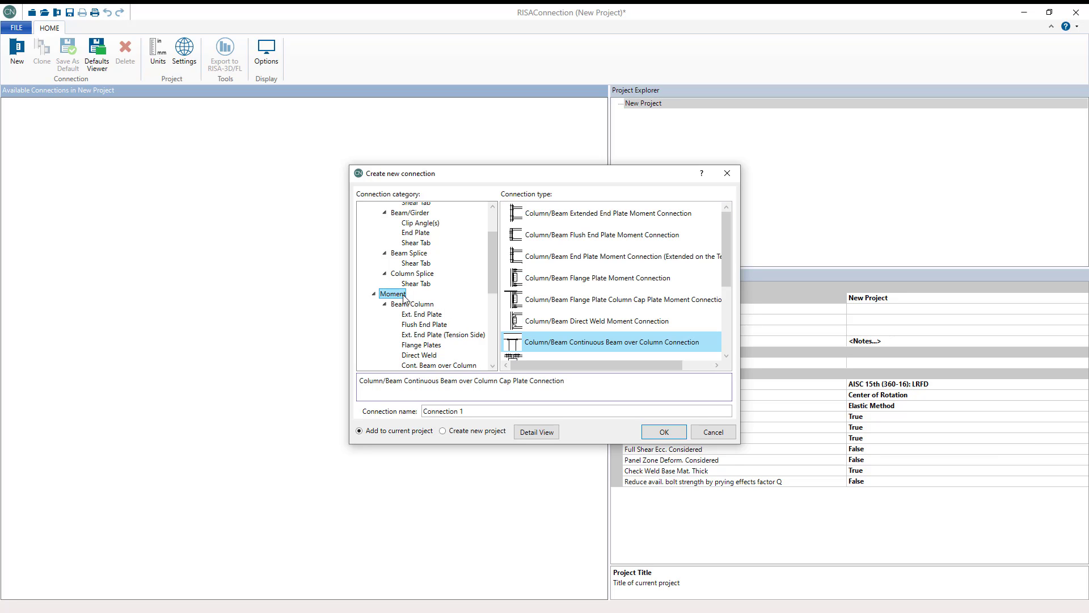
{"action": "mouse_move", "coordinate": [440, 364]}
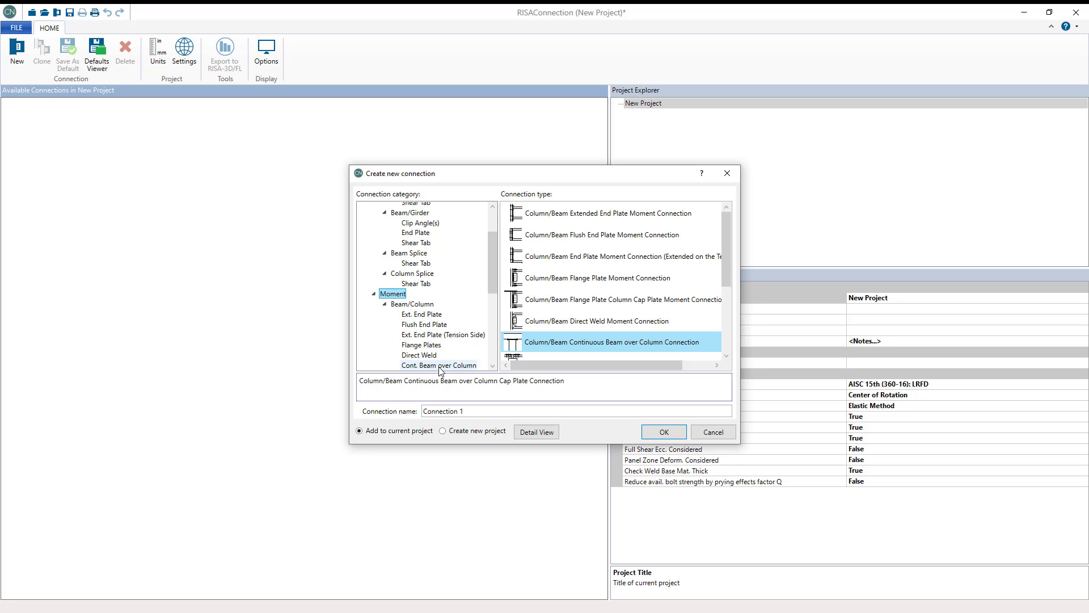
{"action": "left_click", "coordinate": [438, 364]}
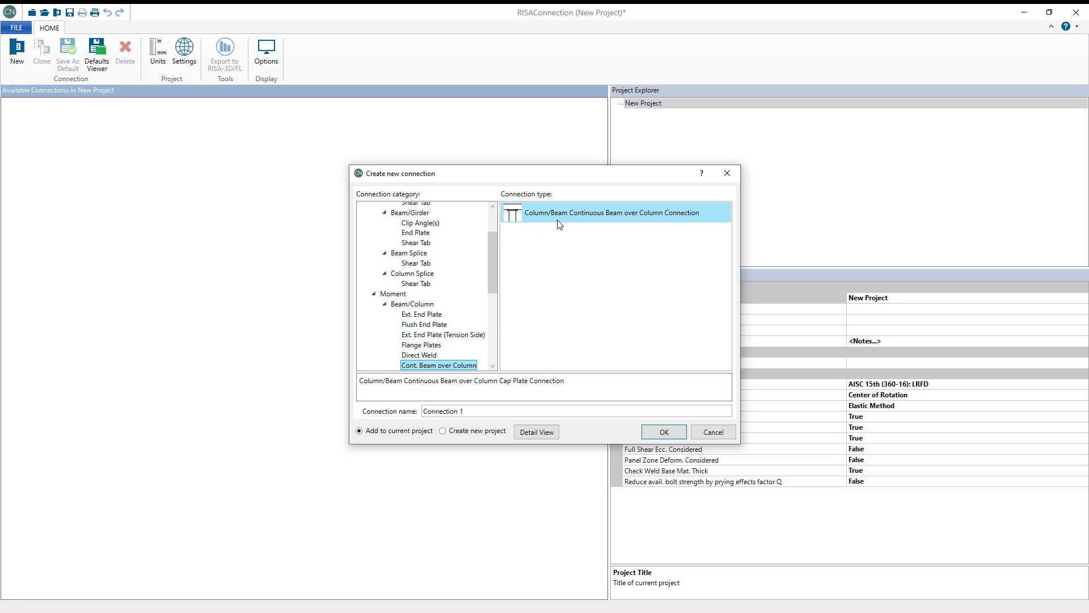
Step: Create Connection 1 and bring up the column section choices, currently W14X90
{"action": "left_click", "coordinate": [662, 431]}
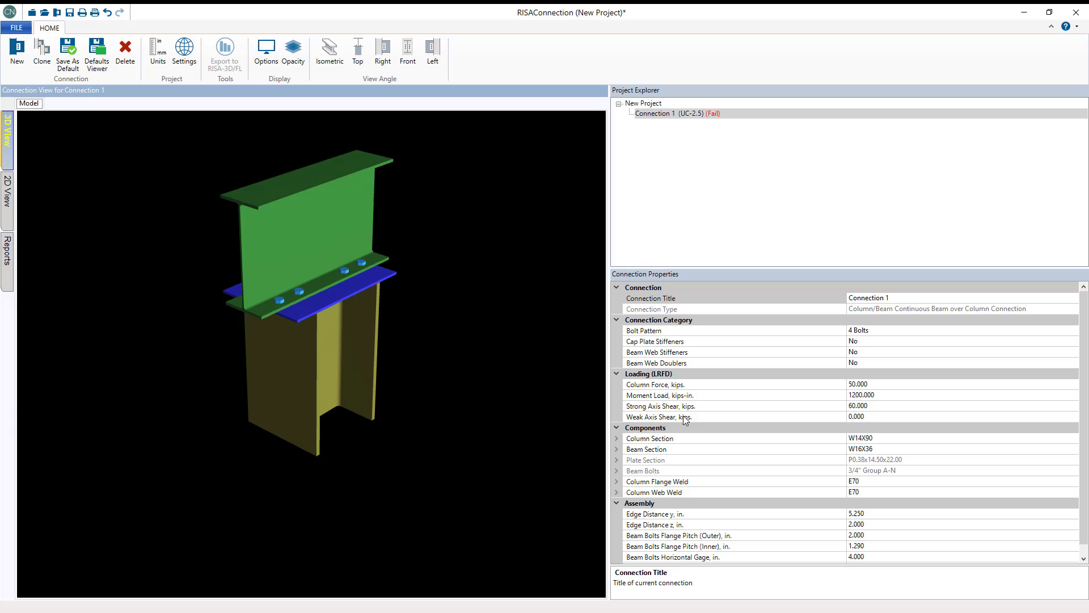
{"action": "mouse_move", "coordinate": [684, 297]}
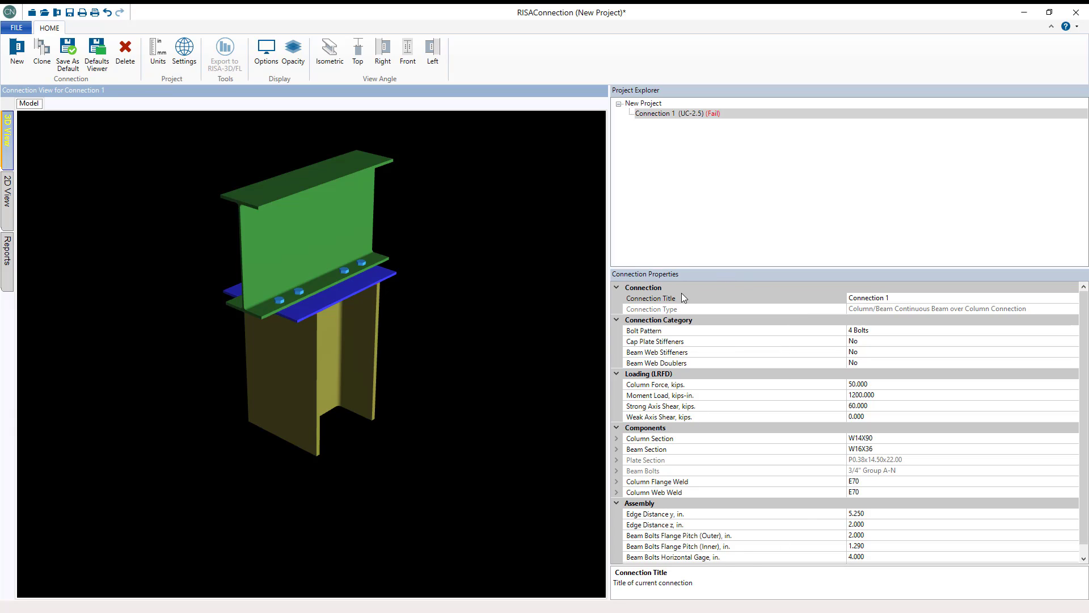
{"action": "left_click", "coordinate": [651, 299]}
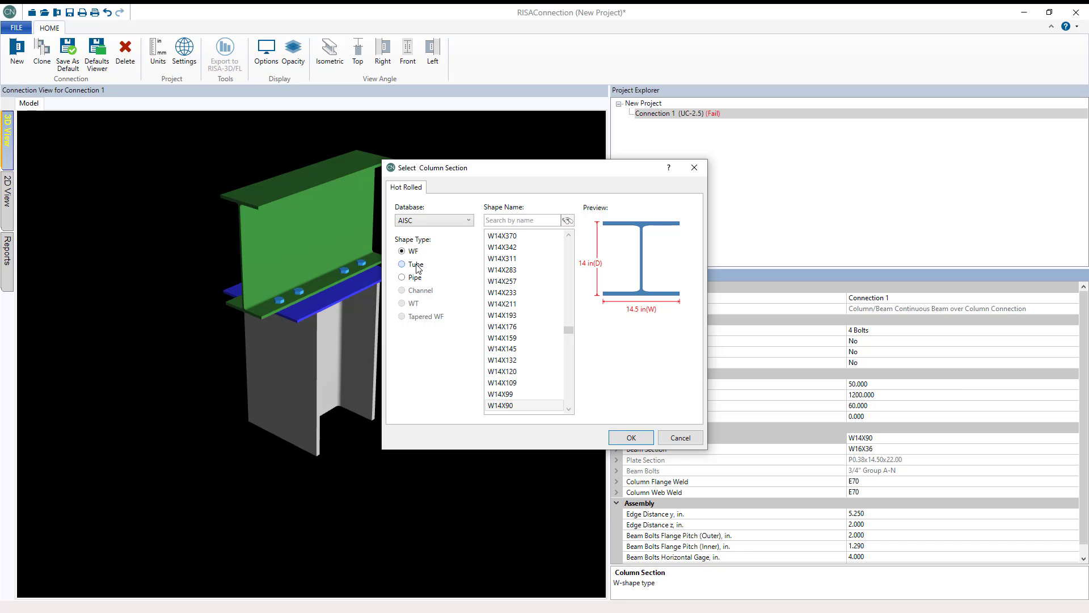
Step: Review Pipe shapes for the column, then cancel leaving it at W14X90
{"action": "left_click", "coordinate": [401, 277]}
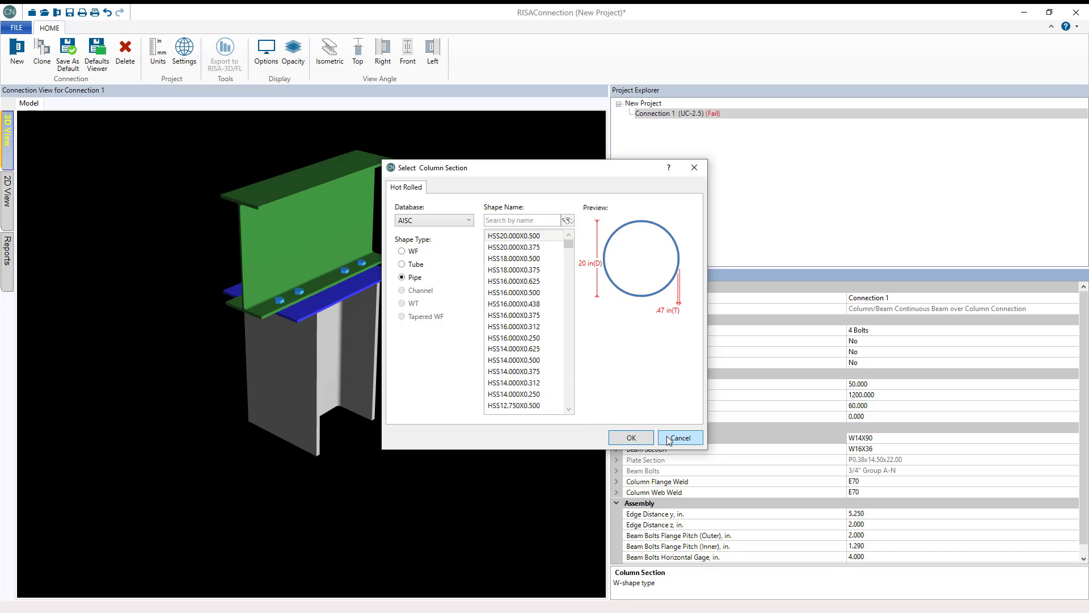
{"action": "left_click", "coordinate": [679, 438]}
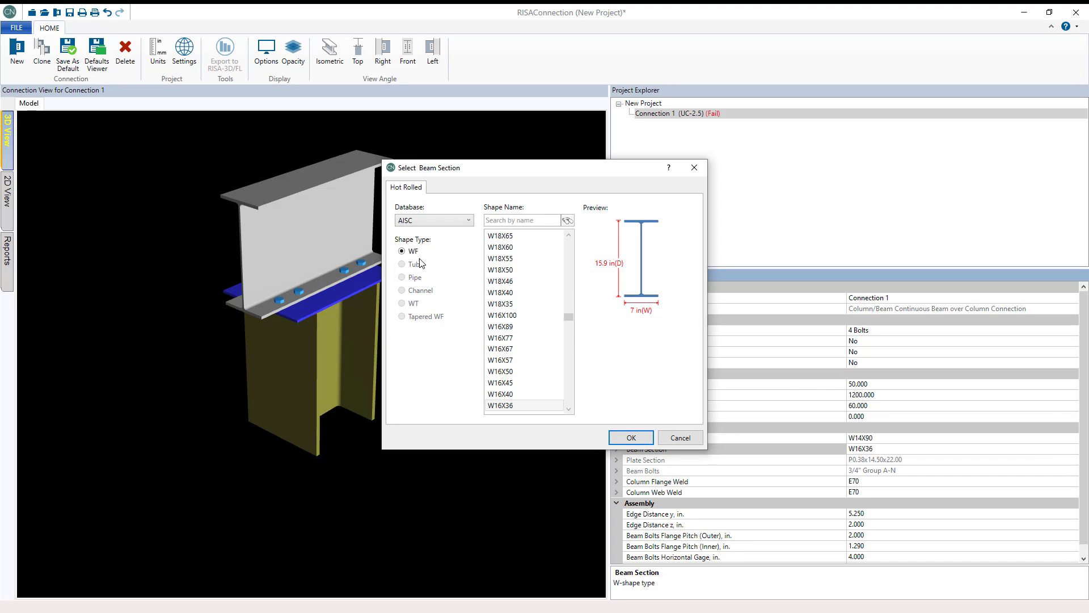
{"action": "mouse_move", "coordinate": [429, 306]}
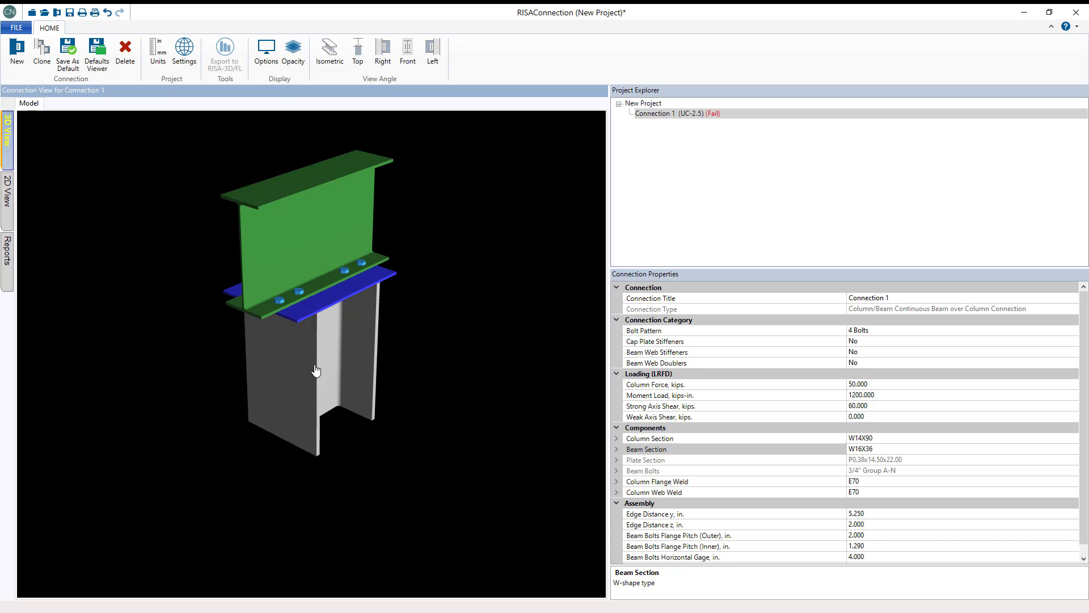
Step: Inspect the cap plate section and set the moment load to 500 kips-in
{"action": "left_click", "coordinate": [646, 460]}
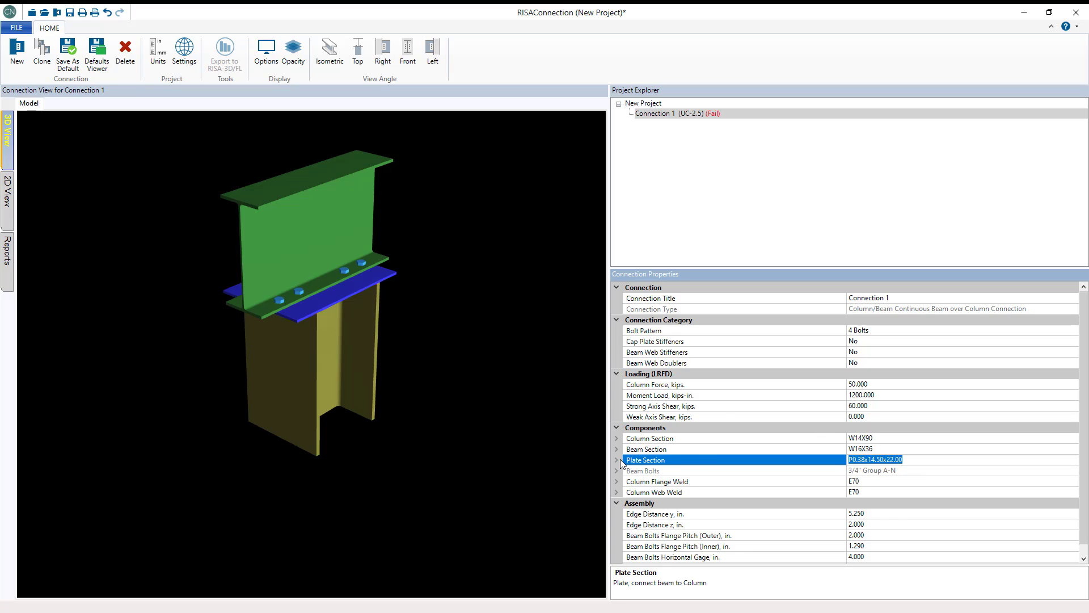
{"action": "mouse_move", "coordinate": [749, 405]}
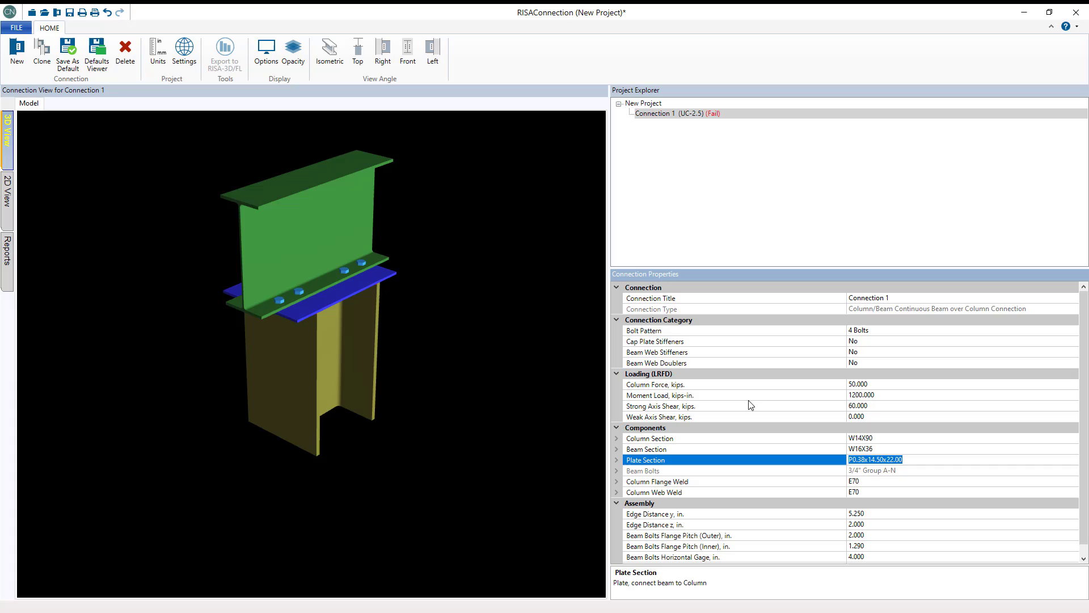
{"action": "left_click", "coordinate": [730, 395]}
{"action": "type", "text": "500.000"}
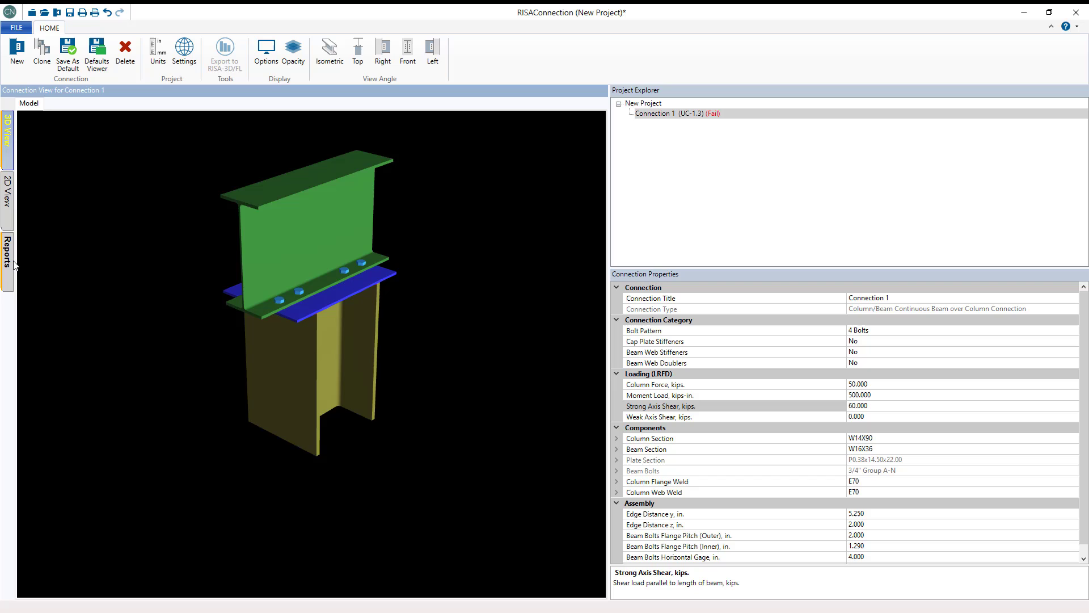
Step: Review the LRFD results report, expanding and collapsing the Web Weld Limitations check
{"action": "left_click", "coordinate": [7, 255]}
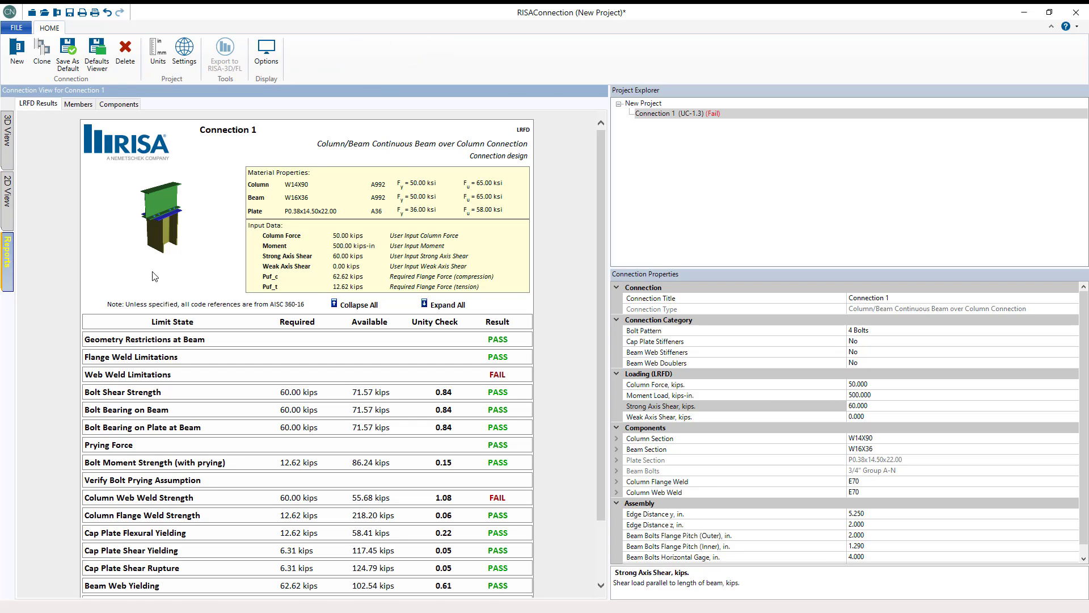
{"action": "scroll", "scroll_direction": "down", "scroll_amount": 3}
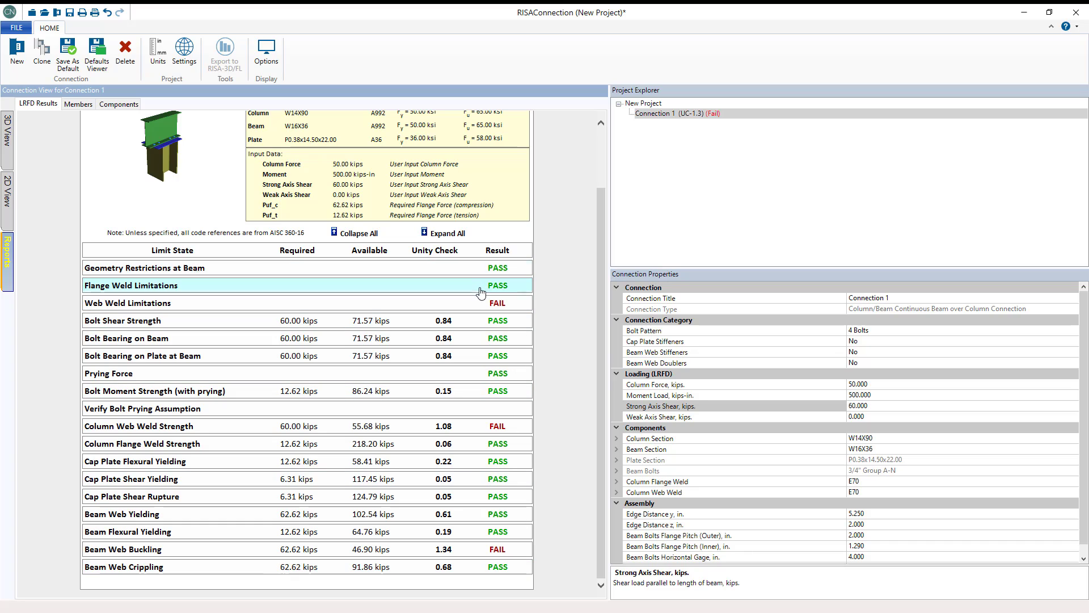
{"action": "left_click", "coordinate": [127, 303]}
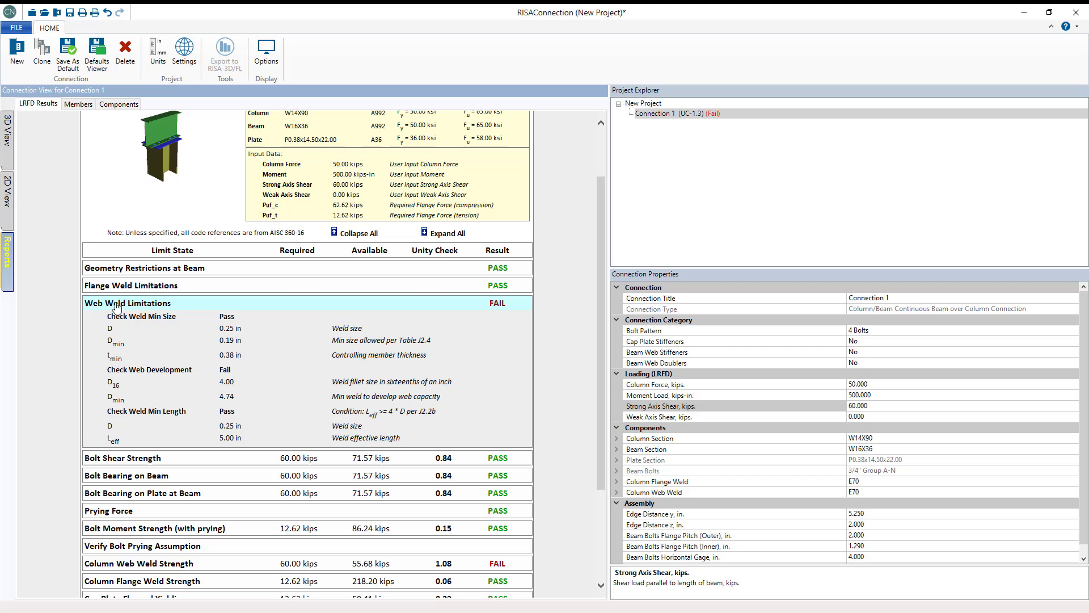
{"action": "left_click", "coordinate": [127, 302]}
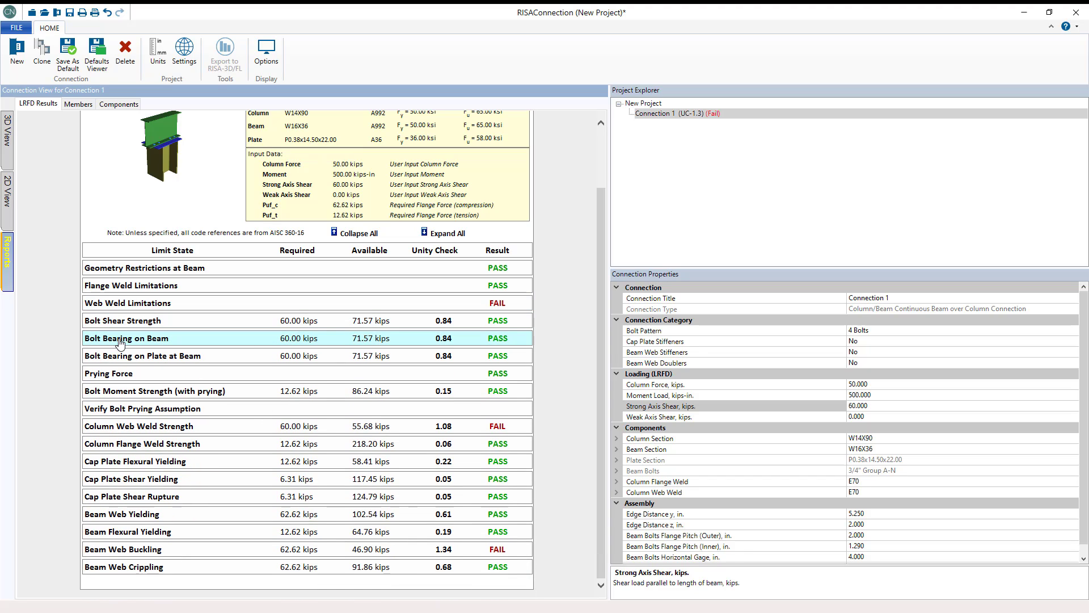